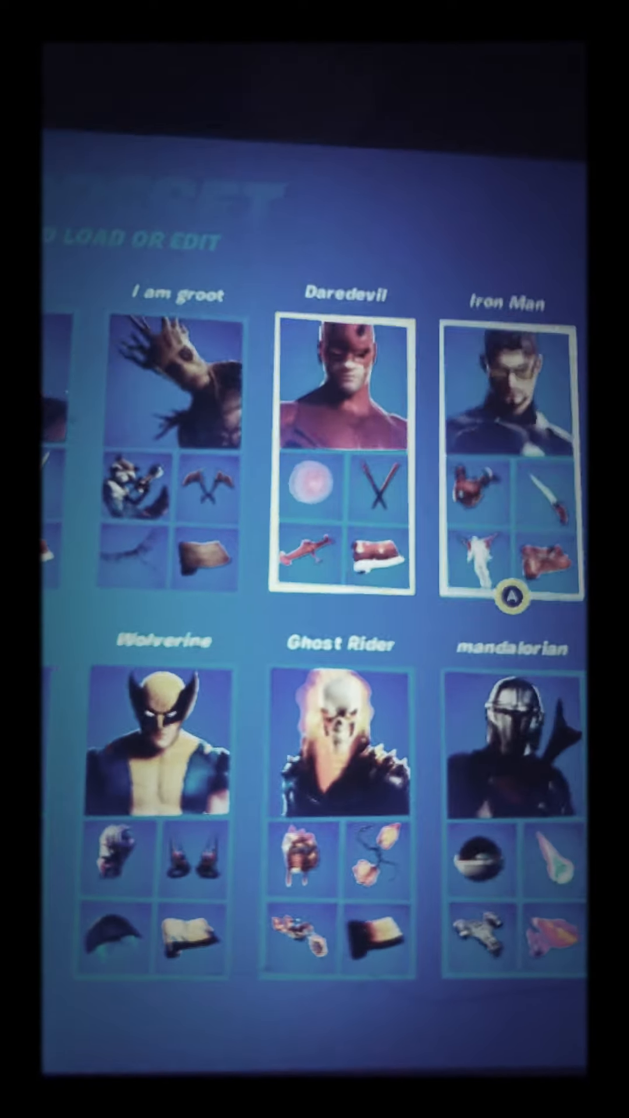
{"action": "scroll", "scroll_direction": "right", "scroll_amount": 3}
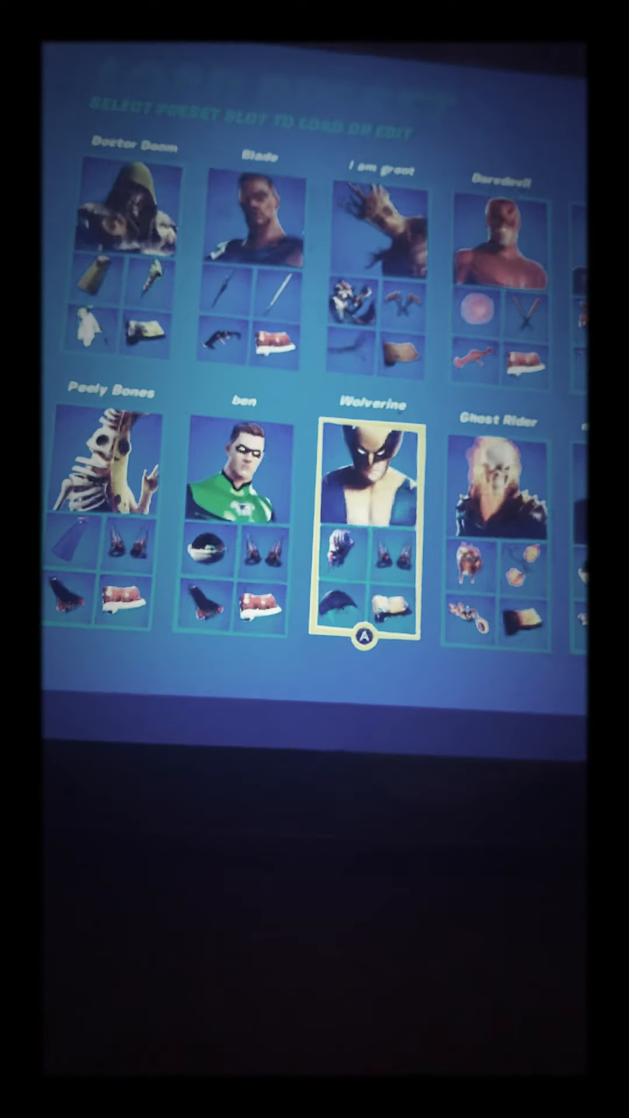
{"action": "scroll", "scroll_direction": "down", "scroll_amount": 3}
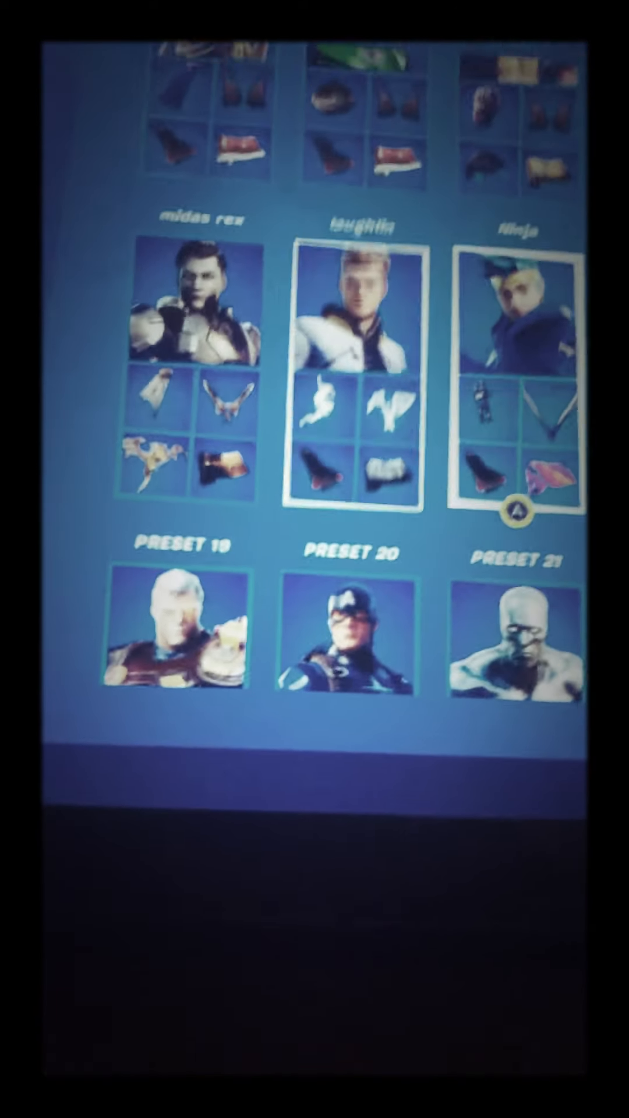